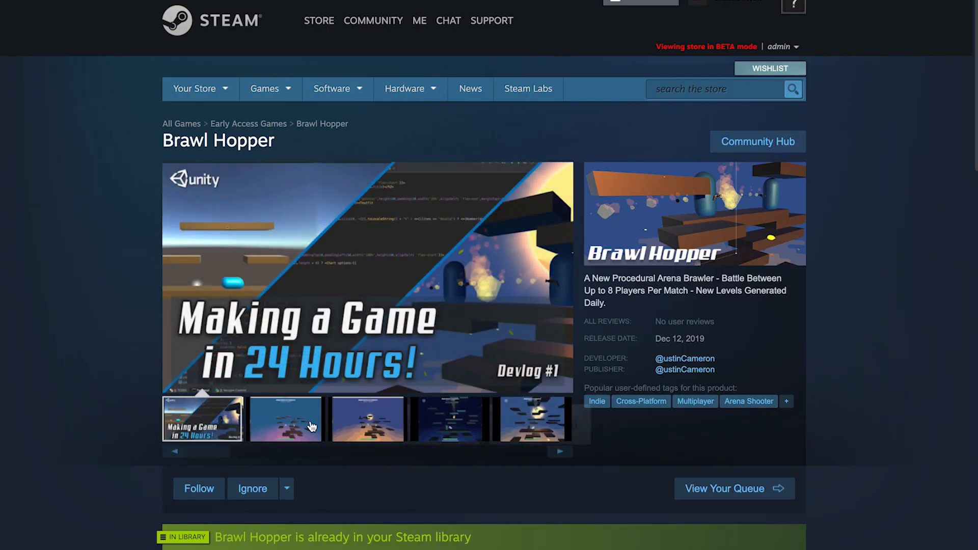
Step: Move from Brawl Hopper's Steam store page to its Google Play listing
{"action": "left_click", "coordinate": [530, 418]}
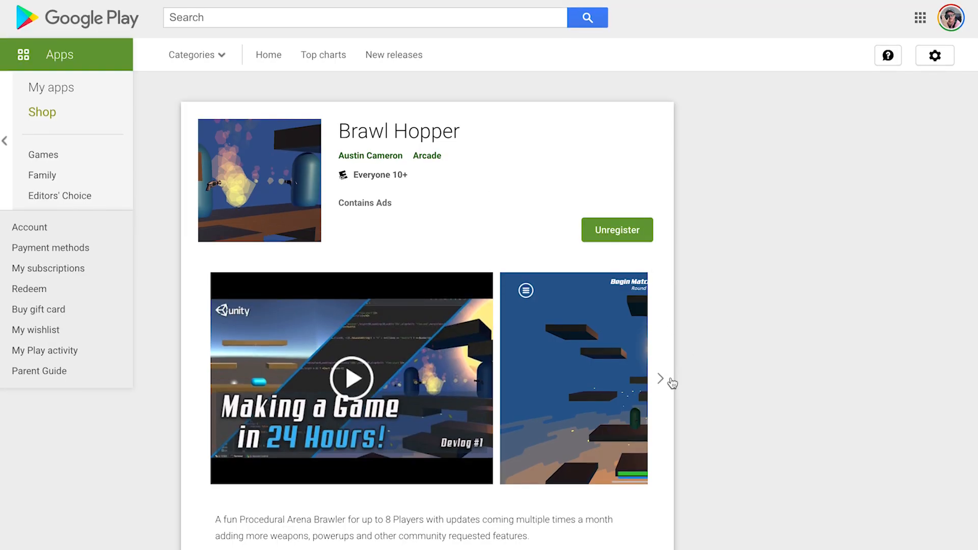
{"action": "left_click", "coordinate": [661, 378]}
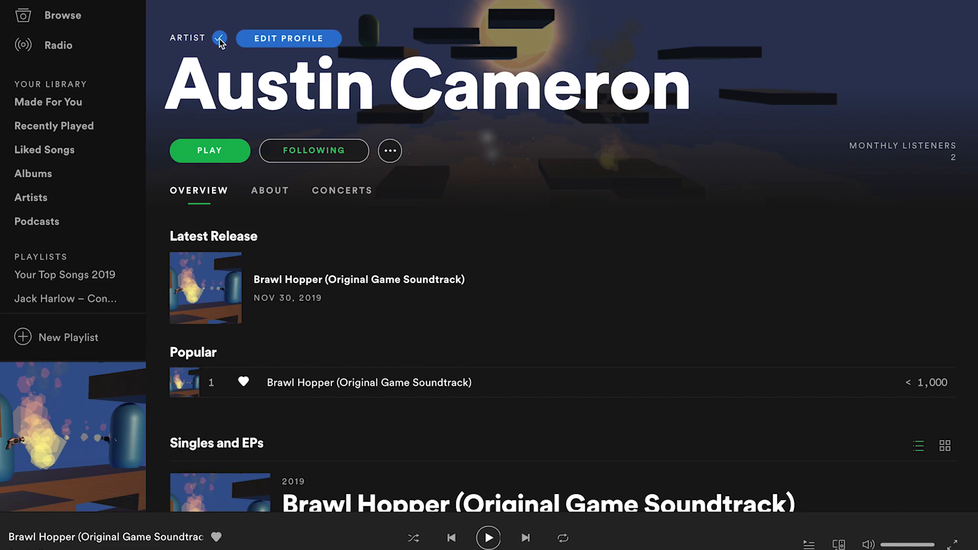
Step: Scroll Austin Cameron's Spotify page down to the Brawl Hopper soundtrack single
{"action": "scroll", "scroll_direction": "down", "scroll_amount": 3}
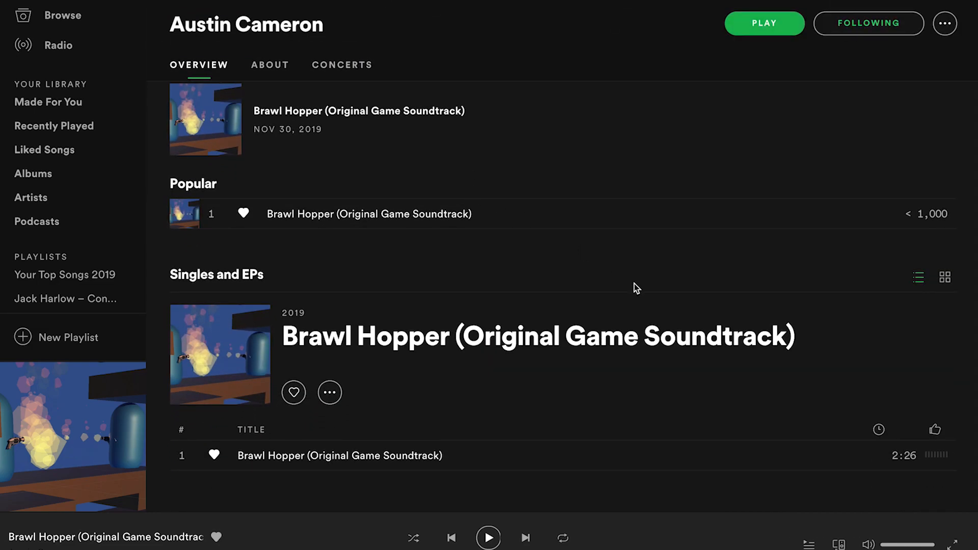
{"action": "left_click", "coordinate": [270, 65]}
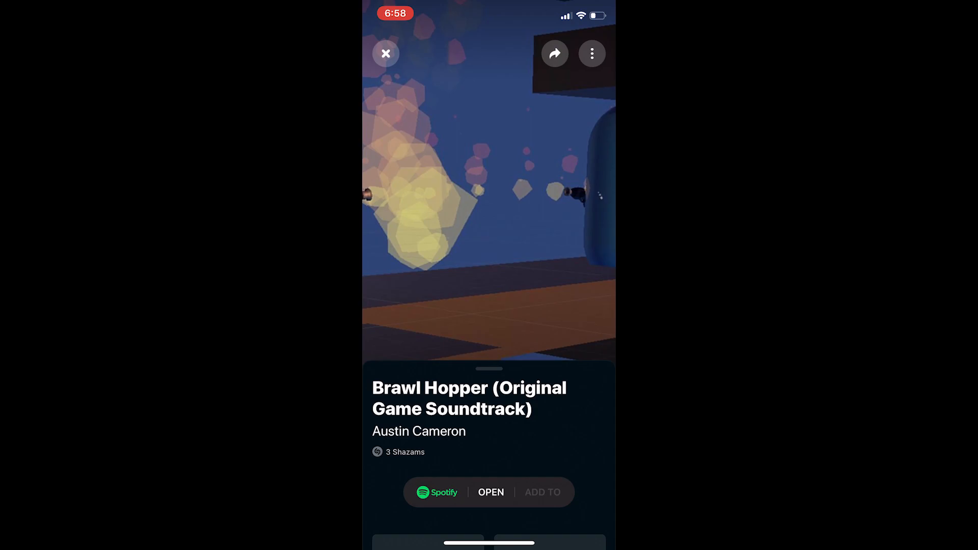
Step: Open the Shazam result card for Brawl Hopper (Original Game Soundtrack)
{"action": "left_click", "coordinate": [385, 53]}
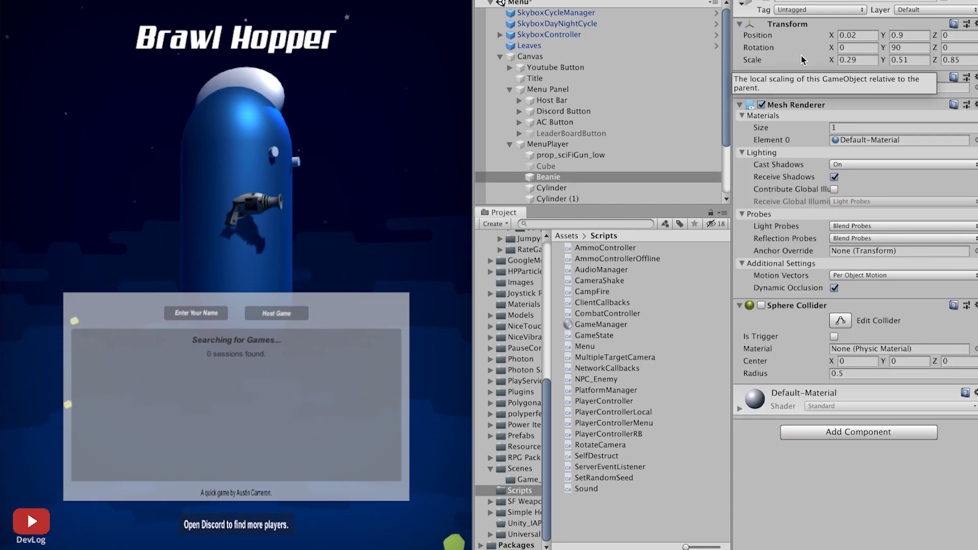
{"action": "left_click", "coordinate": [550, 187]}
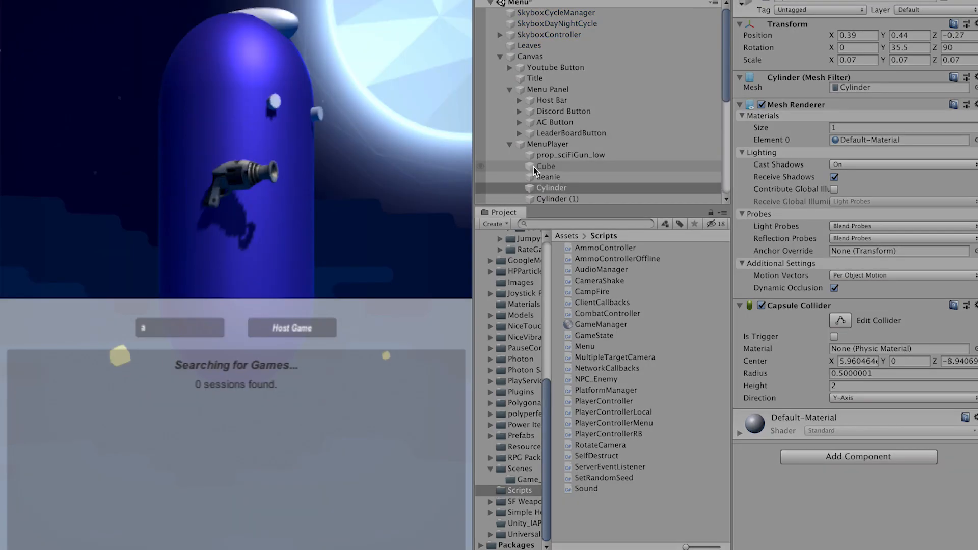
{"action": "left_click", "coordinate": [556, 198]}
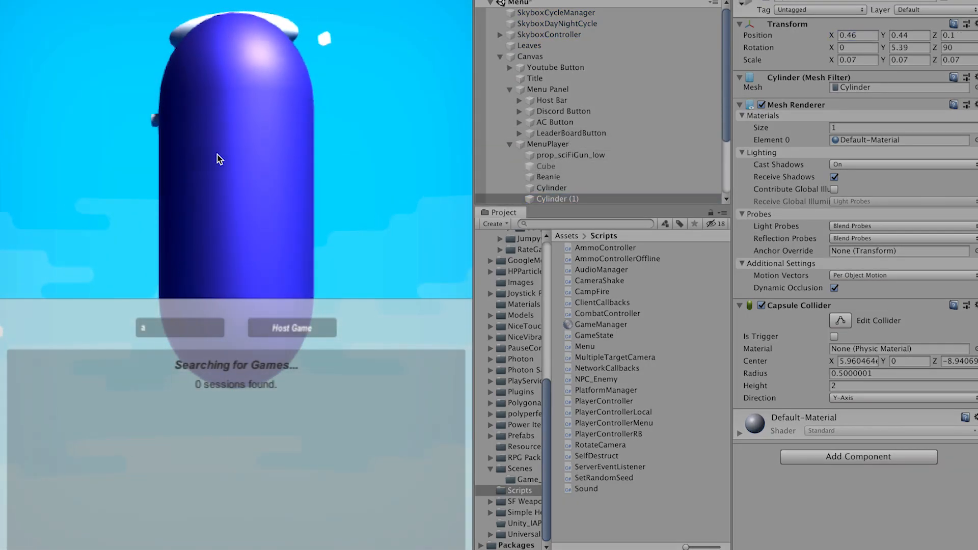
{"action": "left_click", "coordinate": [291, 327]}
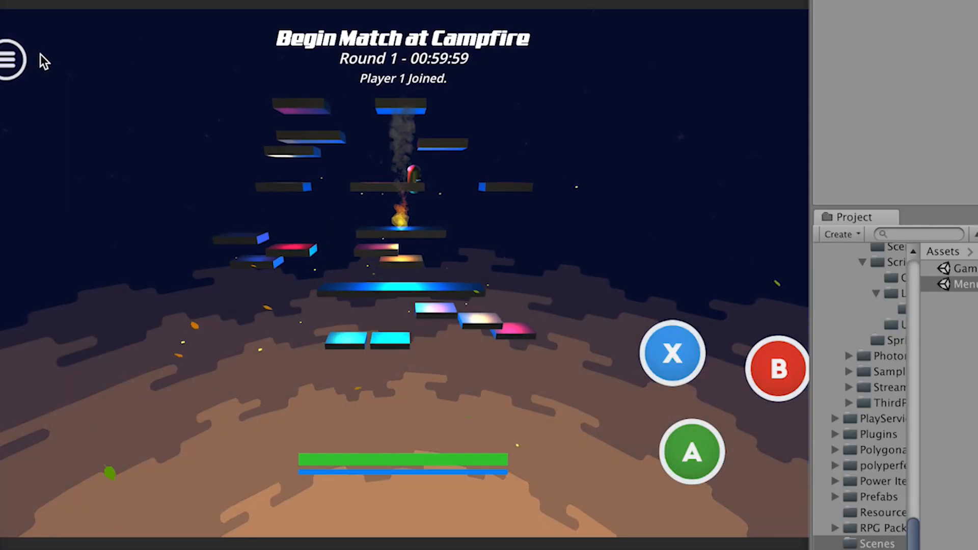
Step: Open the running game's pause menu via the hamburger icon
{"action": "left_click", "coordinate": [10, 59]}
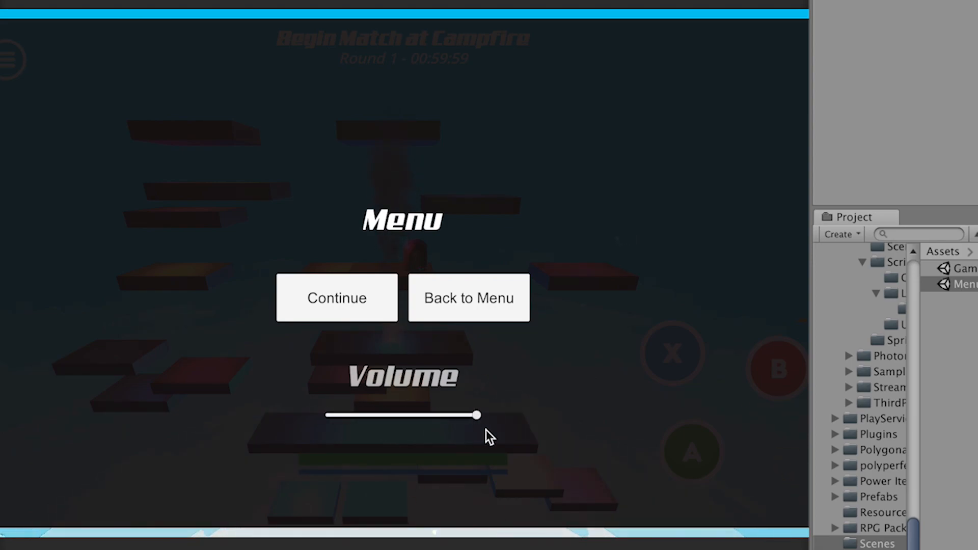
{"action": "mouse_move", "coordinate": [469, 303]}
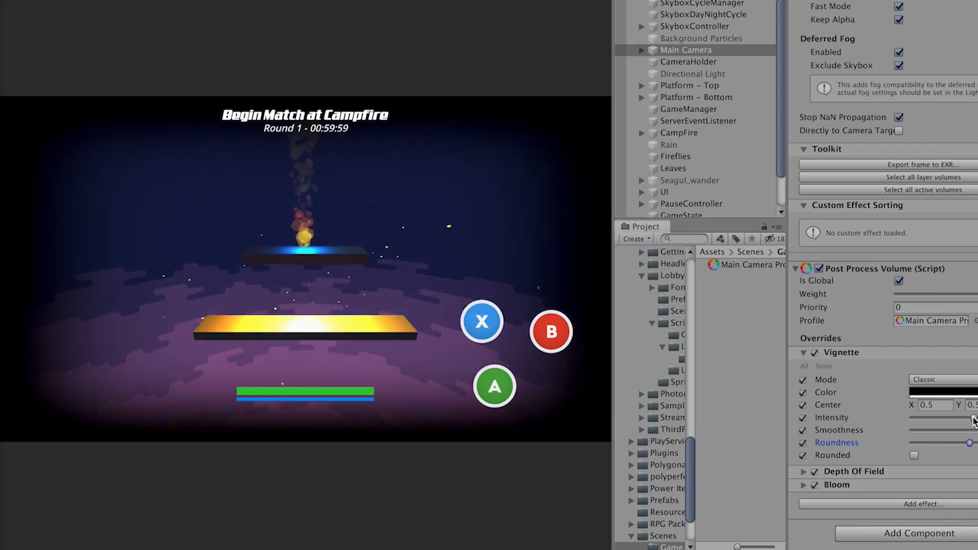
Step: Adjust the Main Camera's vignette intensity and colour grading white balance
{"action": "left_click", "coordinate": [804, 352]}
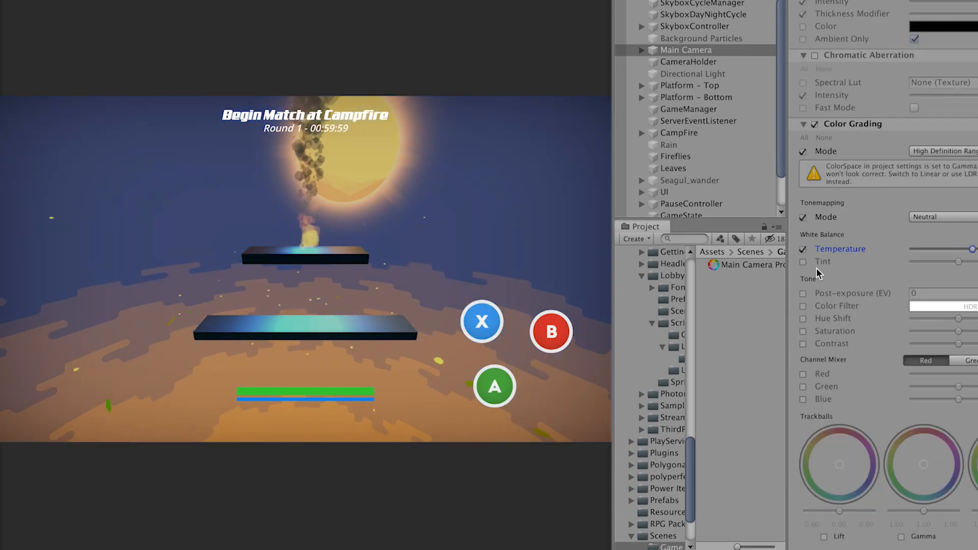
{"action": "left_click", "coordinate": [803, 294]}
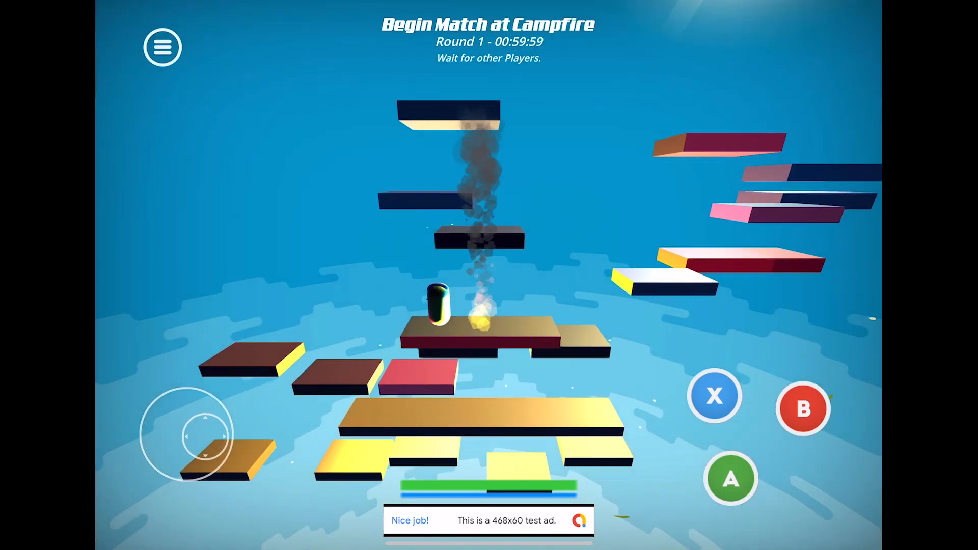
Step: Pause the iPad match and tap Remove Ads to bring up Apple sign-in
{"action": "left_click", "coordinate": [729, 479]}
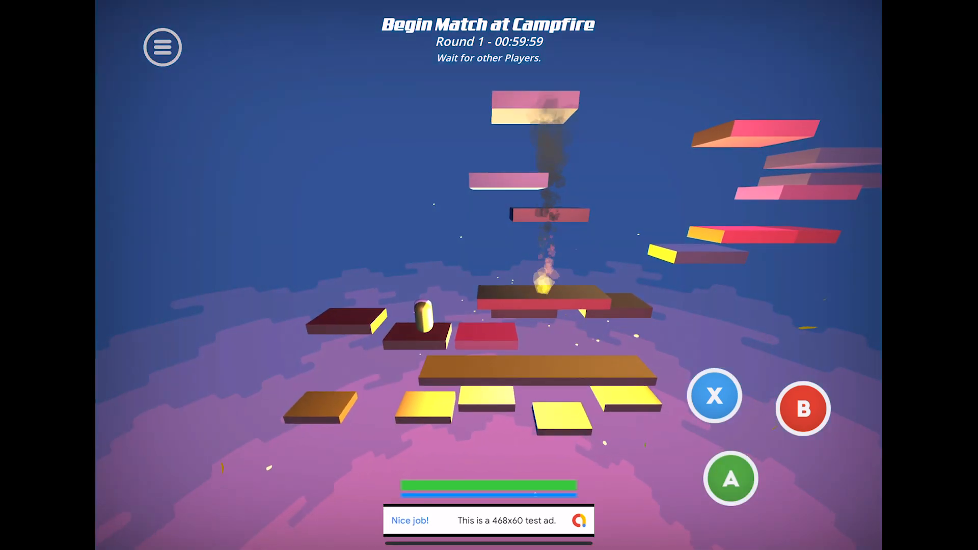
{"action": "left_click", "coordinate": [161, 46]}
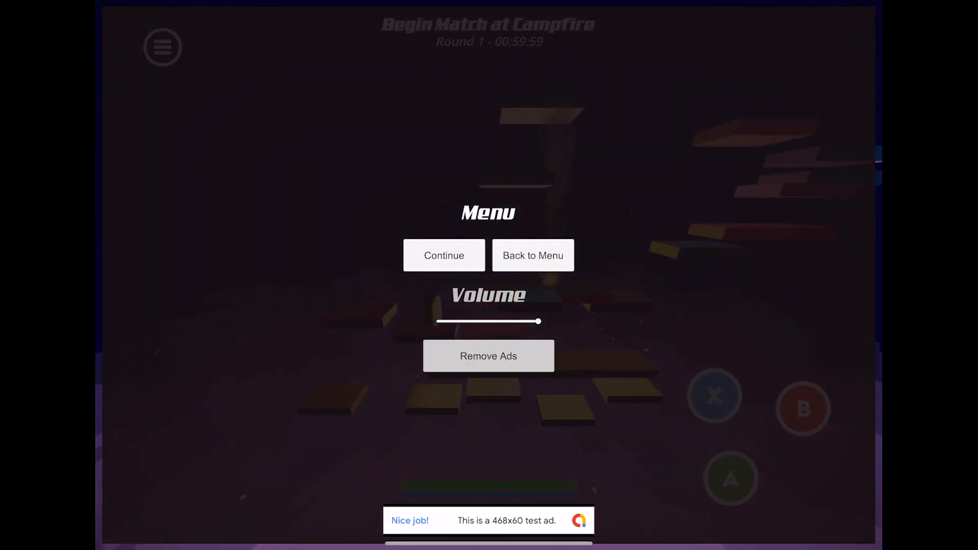
{"action": "left_click", "coordinate": [488, 355]}
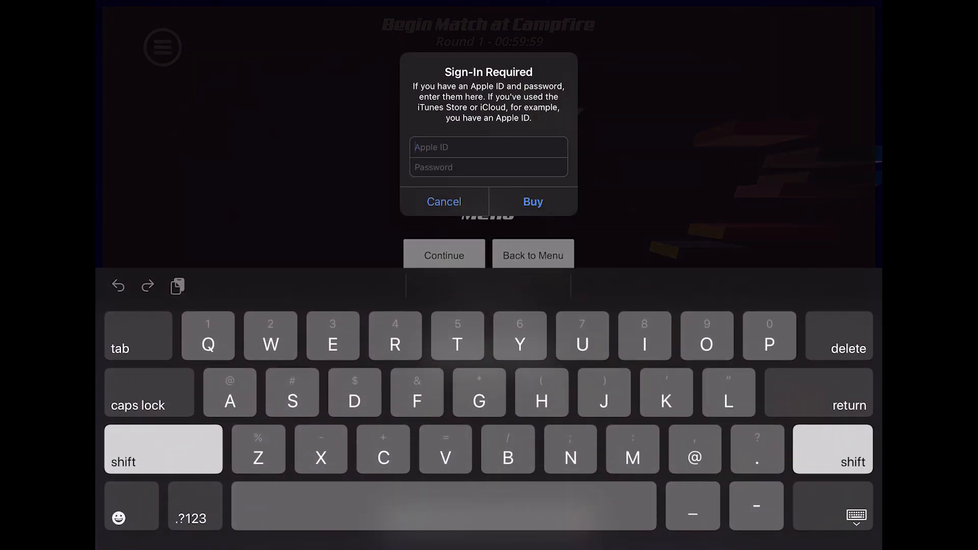
{"action": "left_click", "coordinate": [443, 200]}
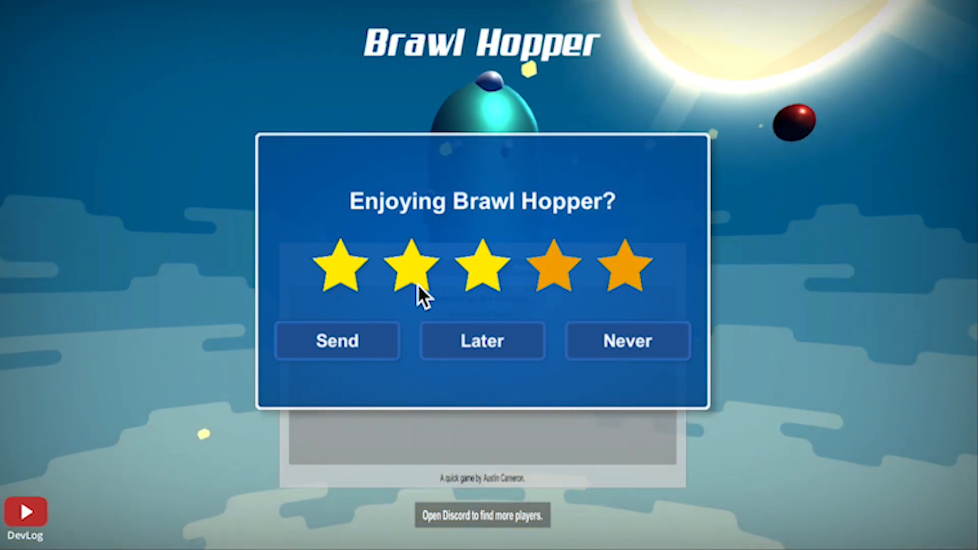
{"action": "mouse_move", "coordinate": [627, 341]}
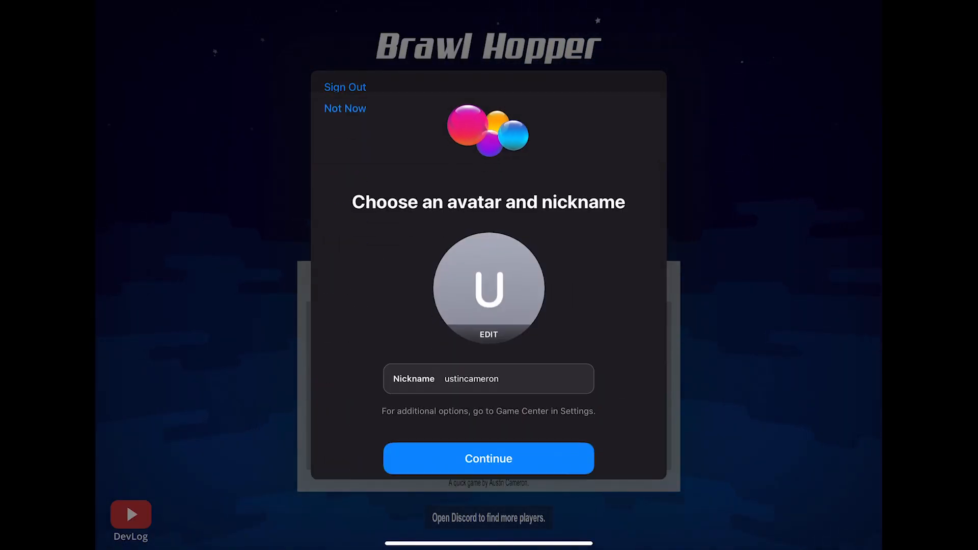
Step: Finish the Game Center prompt and open the Most Kills Per Game leaderboard
{"action": "left_click", "coordinate": [488, 459]}
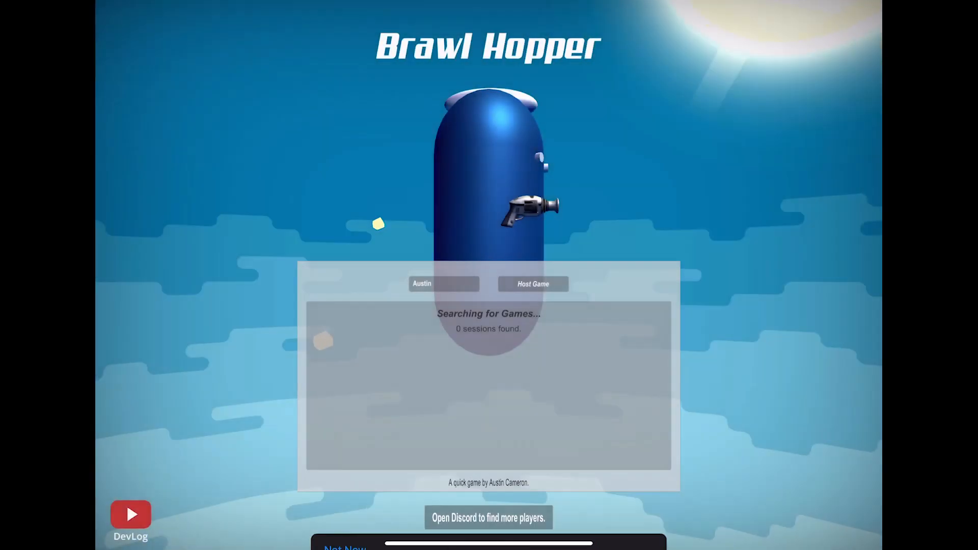
{"action": "left_click", "coordinate": [680, 517]}
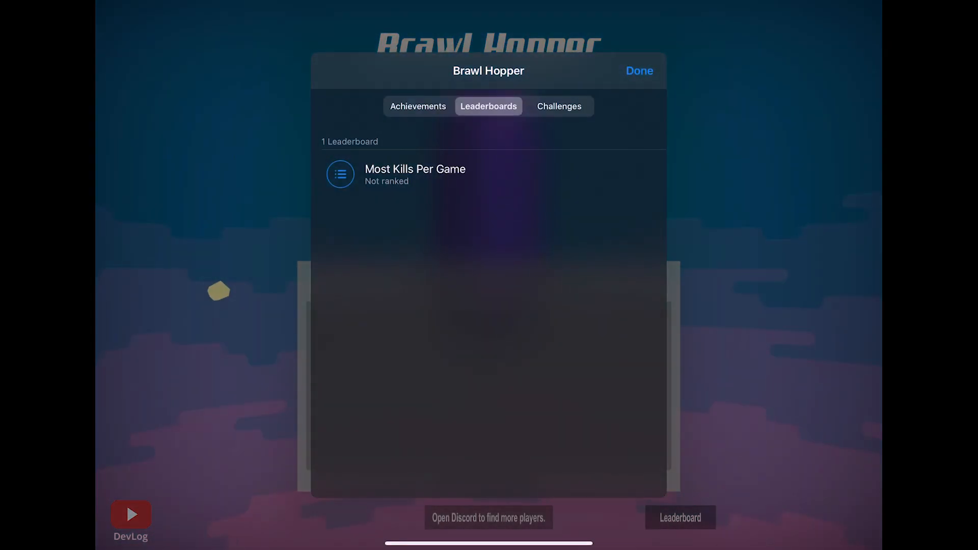
{"action": "left_click", "coordinate": [417, 106]}
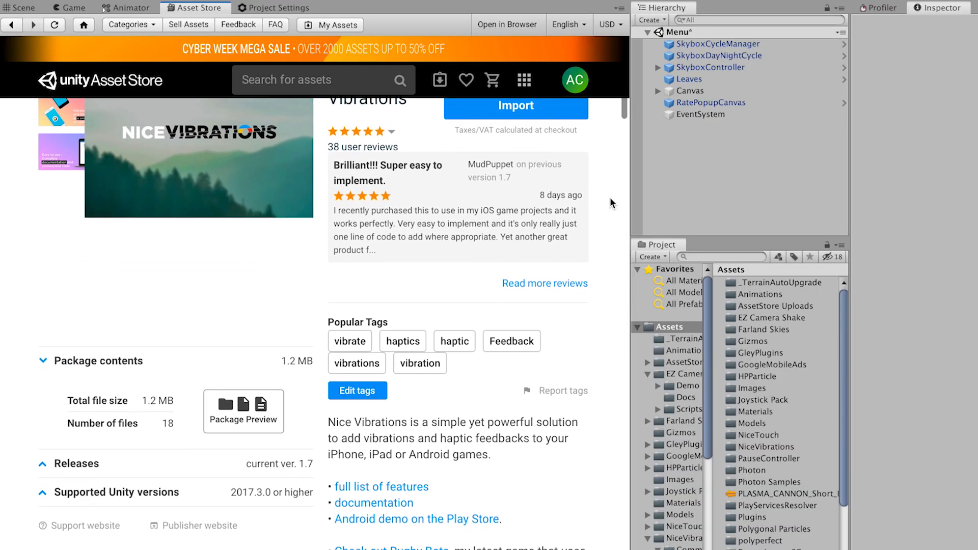
Step: Scroll through the Nice Vibrations Asset Store page description
{"action": "scroll", "scroll_direction": "down", "scroll_amount": 3}
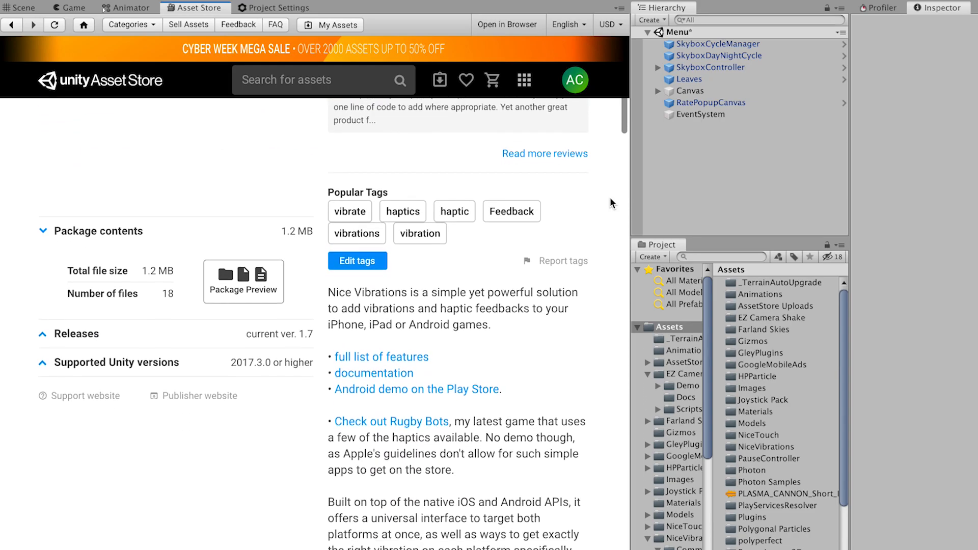
{"action": "scroll", "scroll_direction": "down", "scroll_amount": 3}
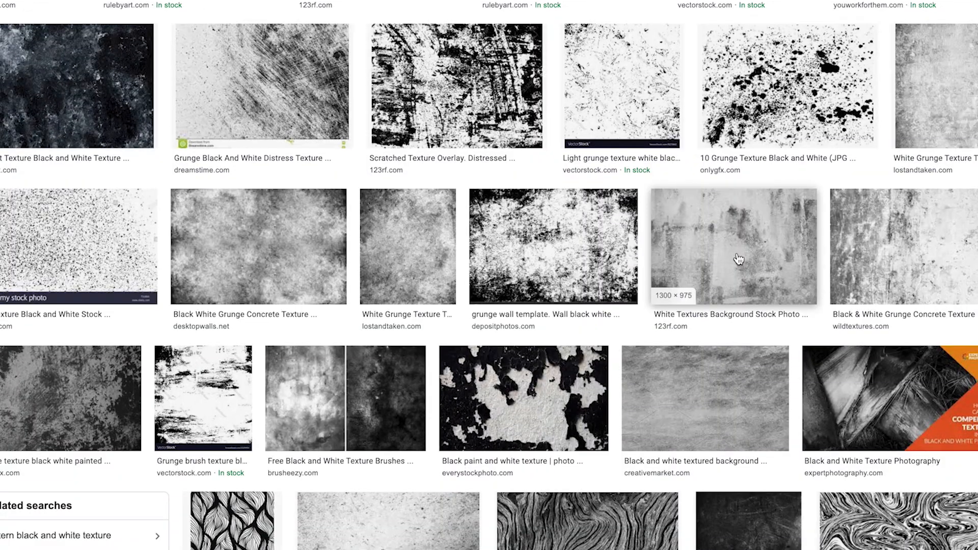
Step: Scroll through Google Images results for black and white grunge textures
{"action": "scroll", "scroll_direction": "down", "scroll_amount": 3}
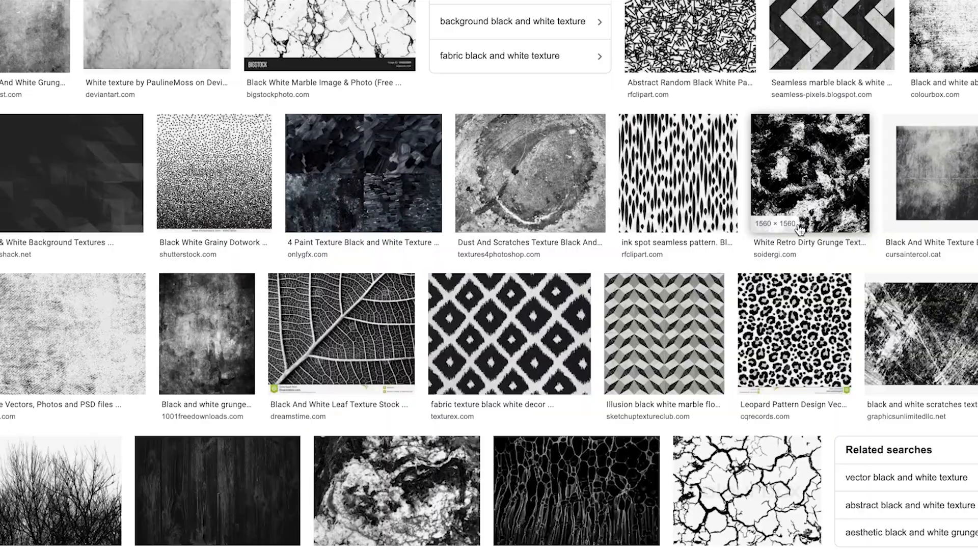
{"action": "scroll", "scroll_direction": "down", "scroll_amount": 3}
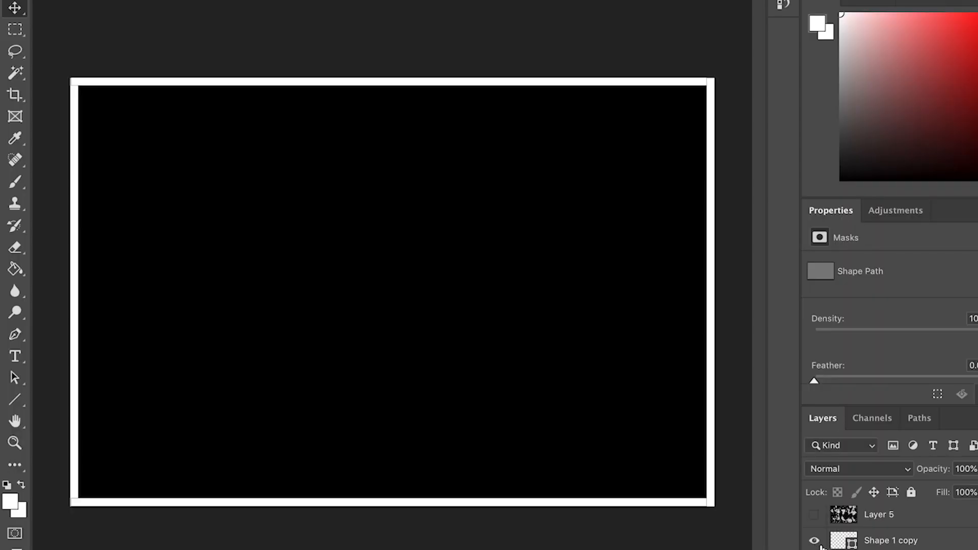
{"action": "mouse_move", "coordinate": [695, 355]}
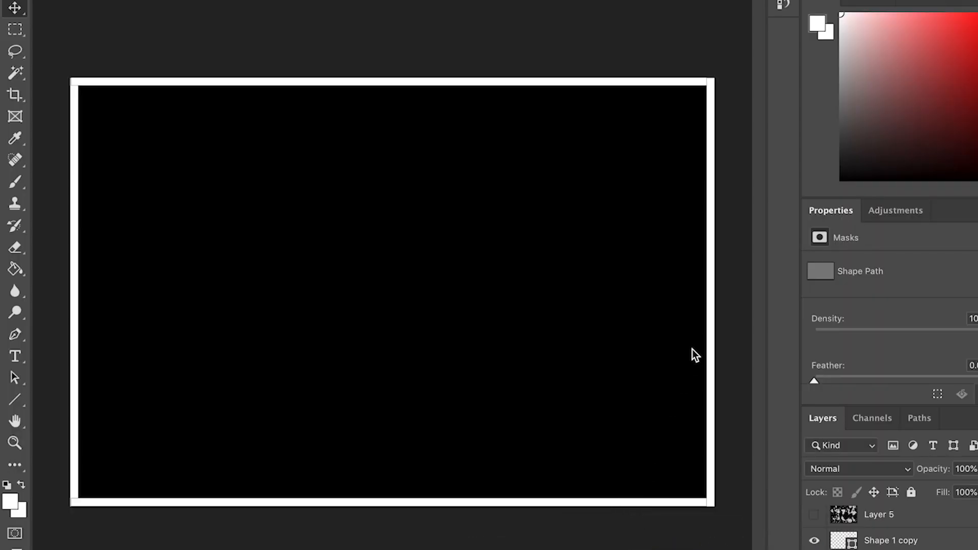